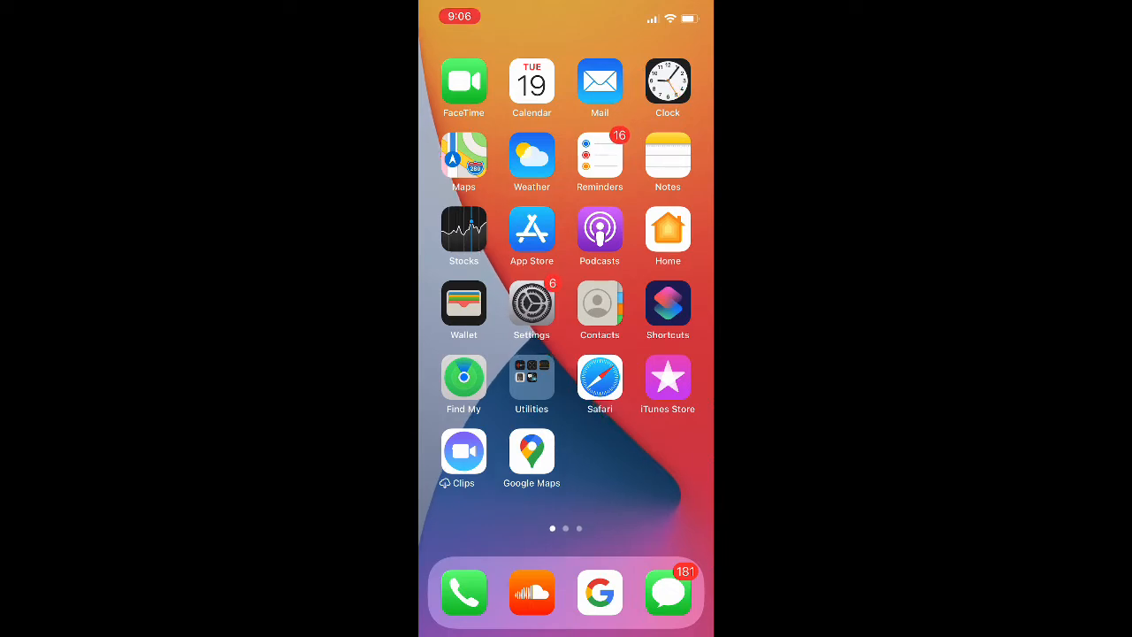
Step: Open the Calendar app from the Home Screen to April 2022
click(532, 81)
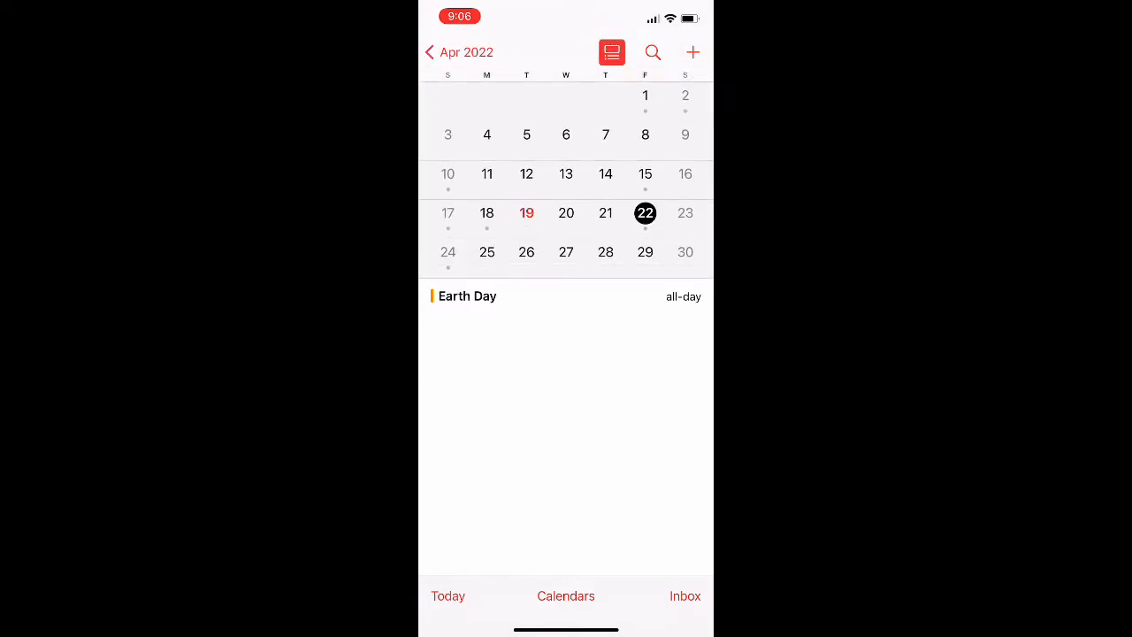
Step: View events on April 18, 24, 17 and 28, then open event search
click(487, 212)
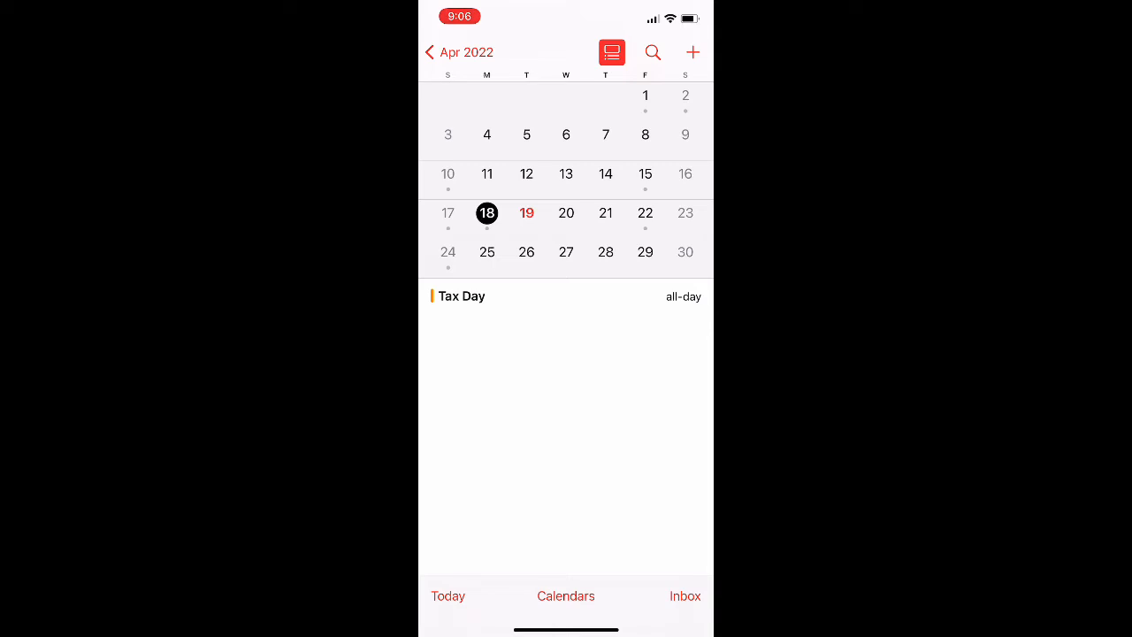
click(448, 252)
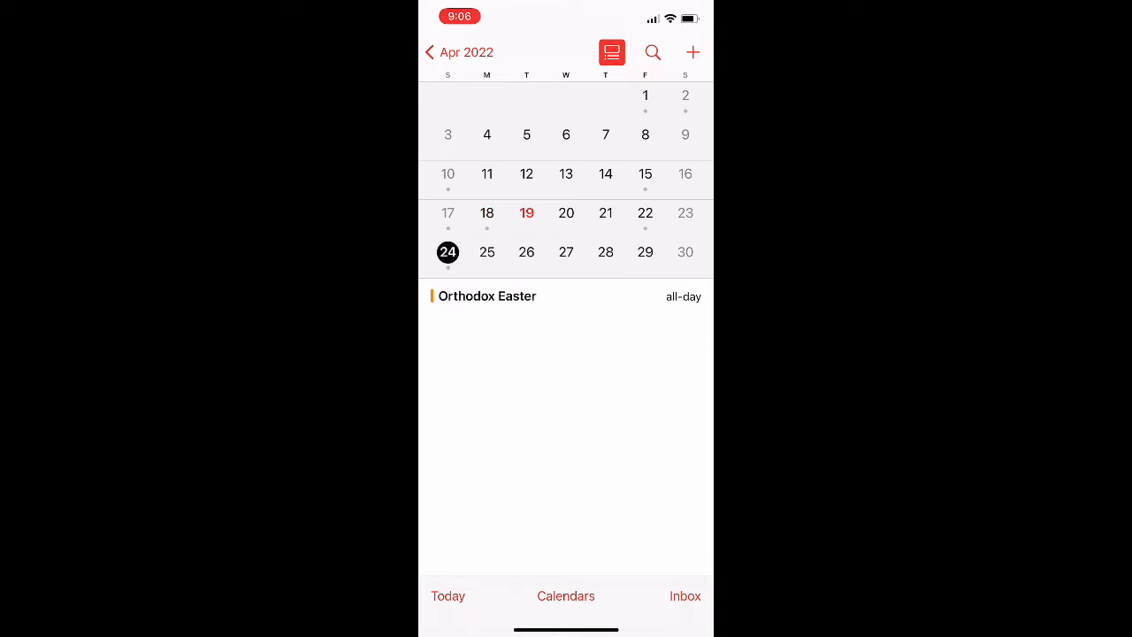
click(448, 212)
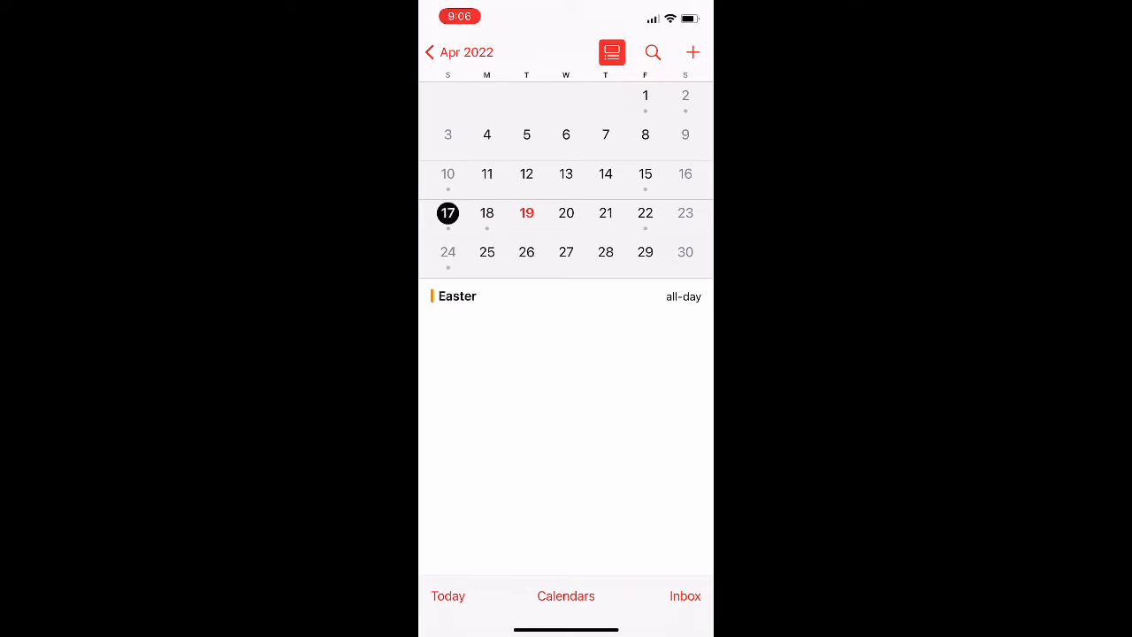
click(606, 252)
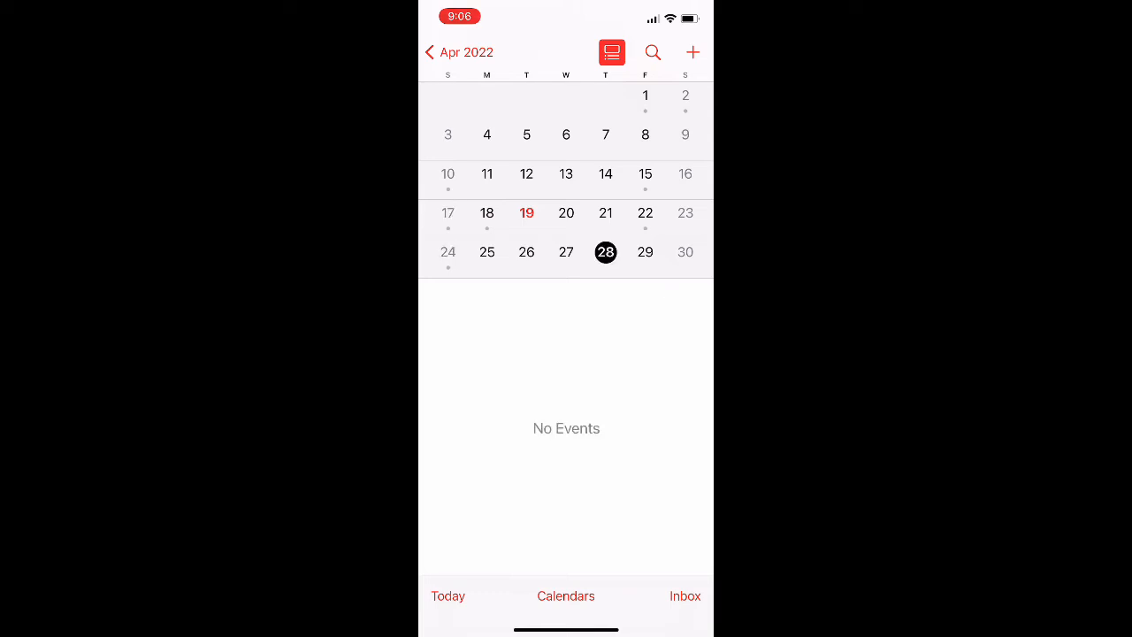
click(653, 52)
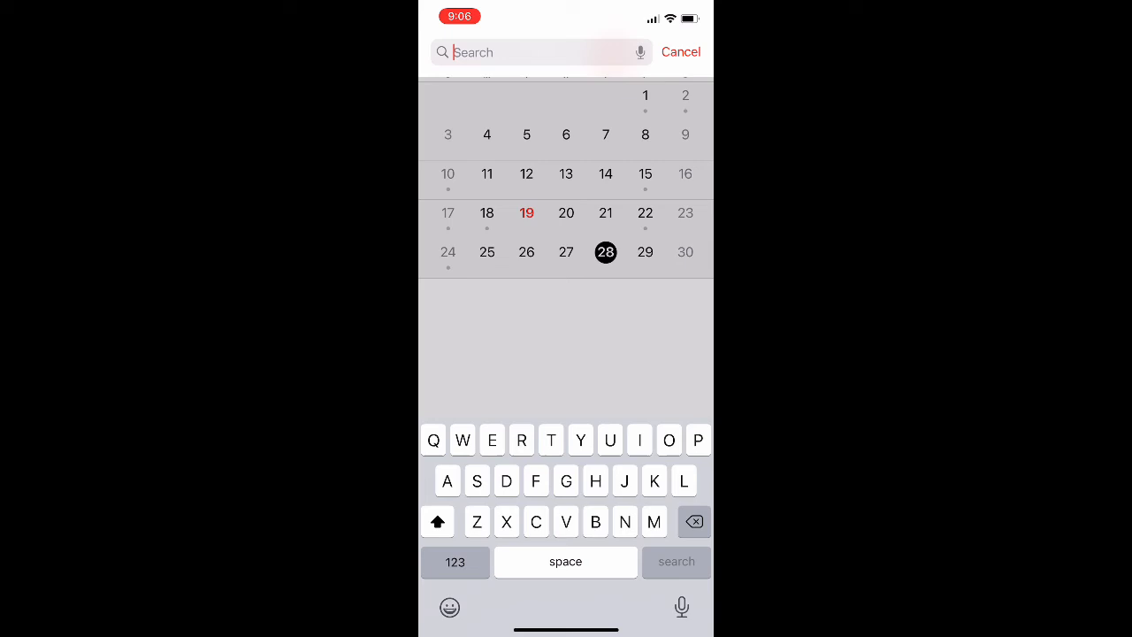
Step: Search 'Ho' to find 'How to do', then cancel search and select April 22
text(Ho)
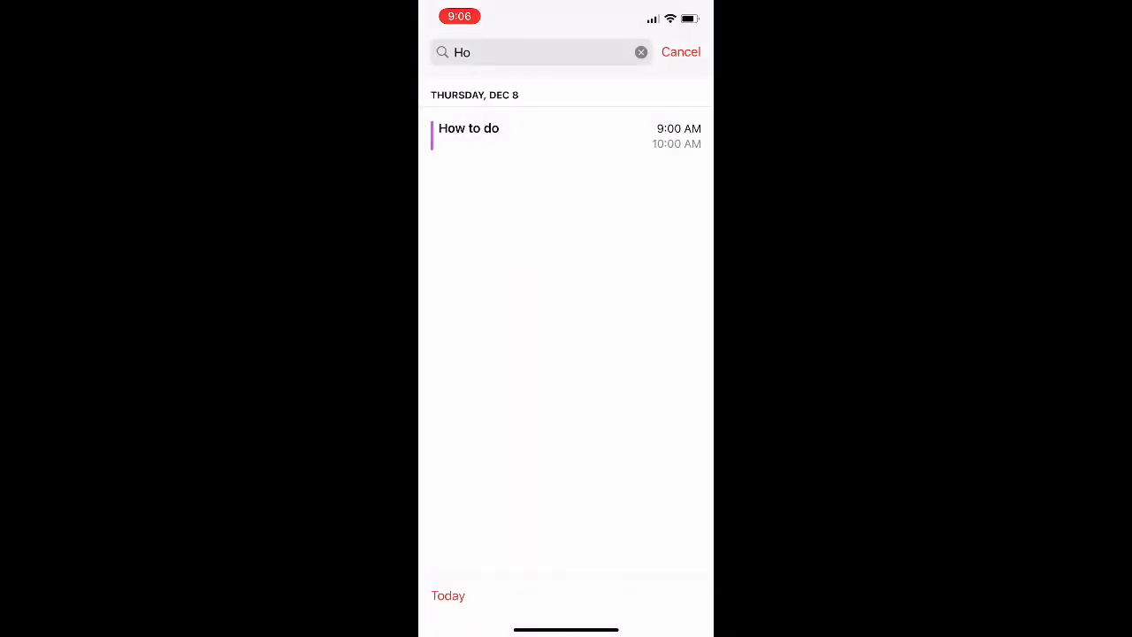
click(641, 51)
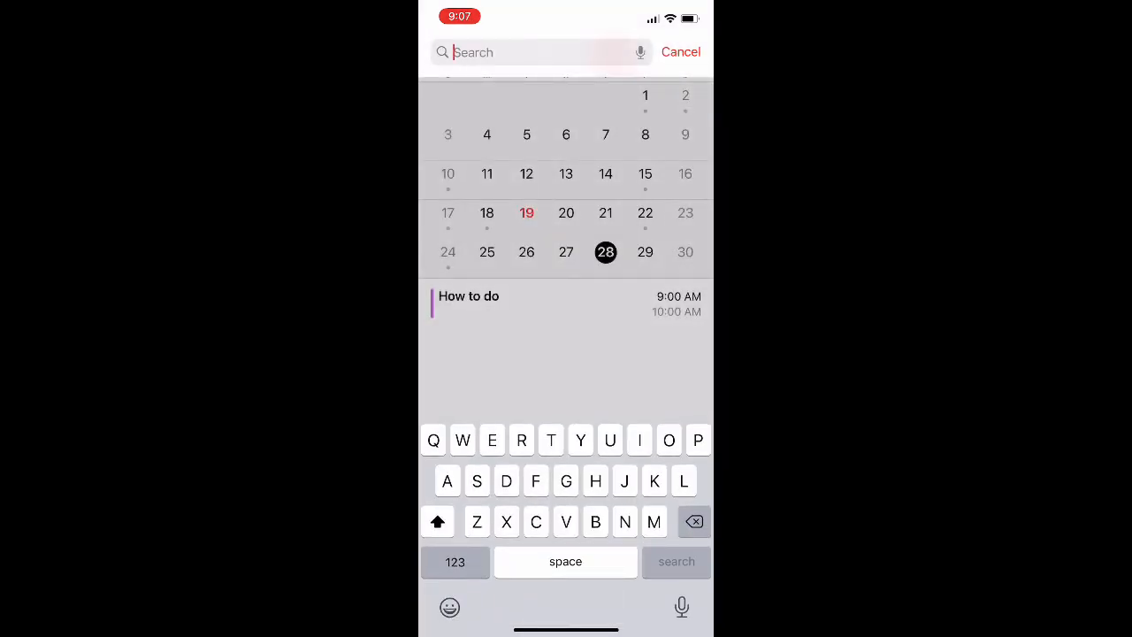
click(681, 52)
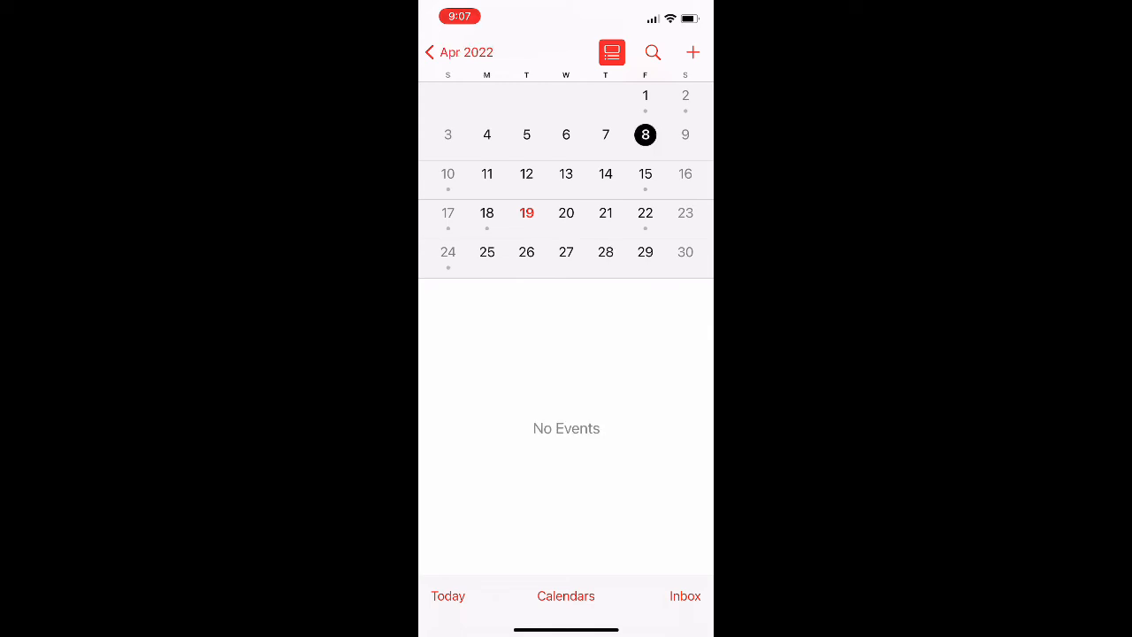
click(645, 212)
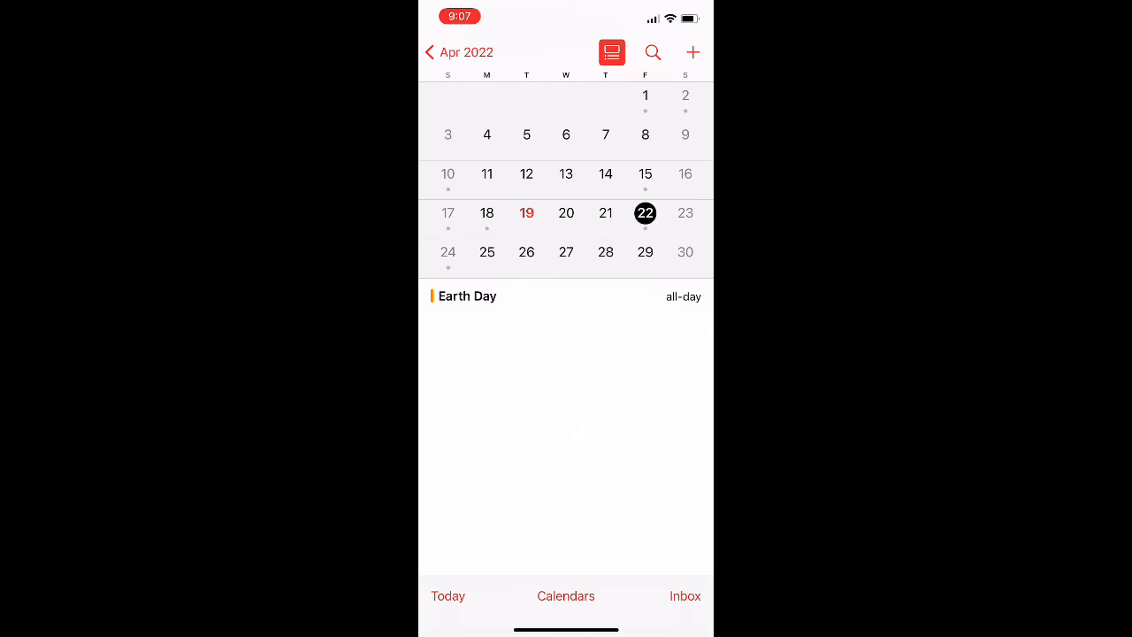